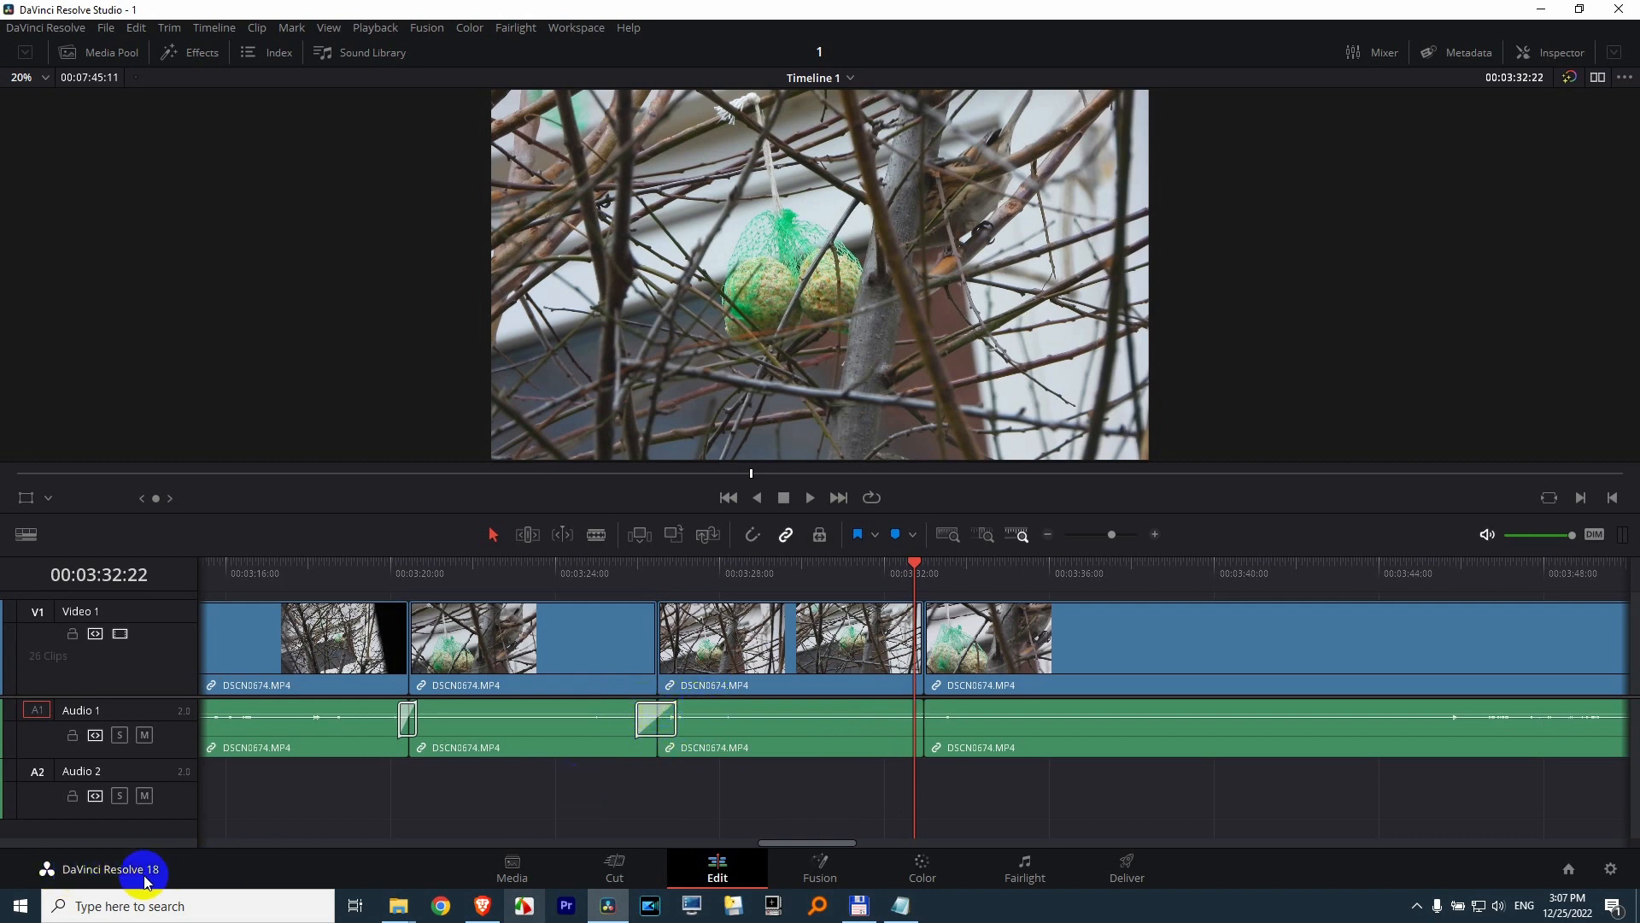
Select the Audio 1 cut between clips three and four and add a crossfade near 03:32.
left_click(803, 575)
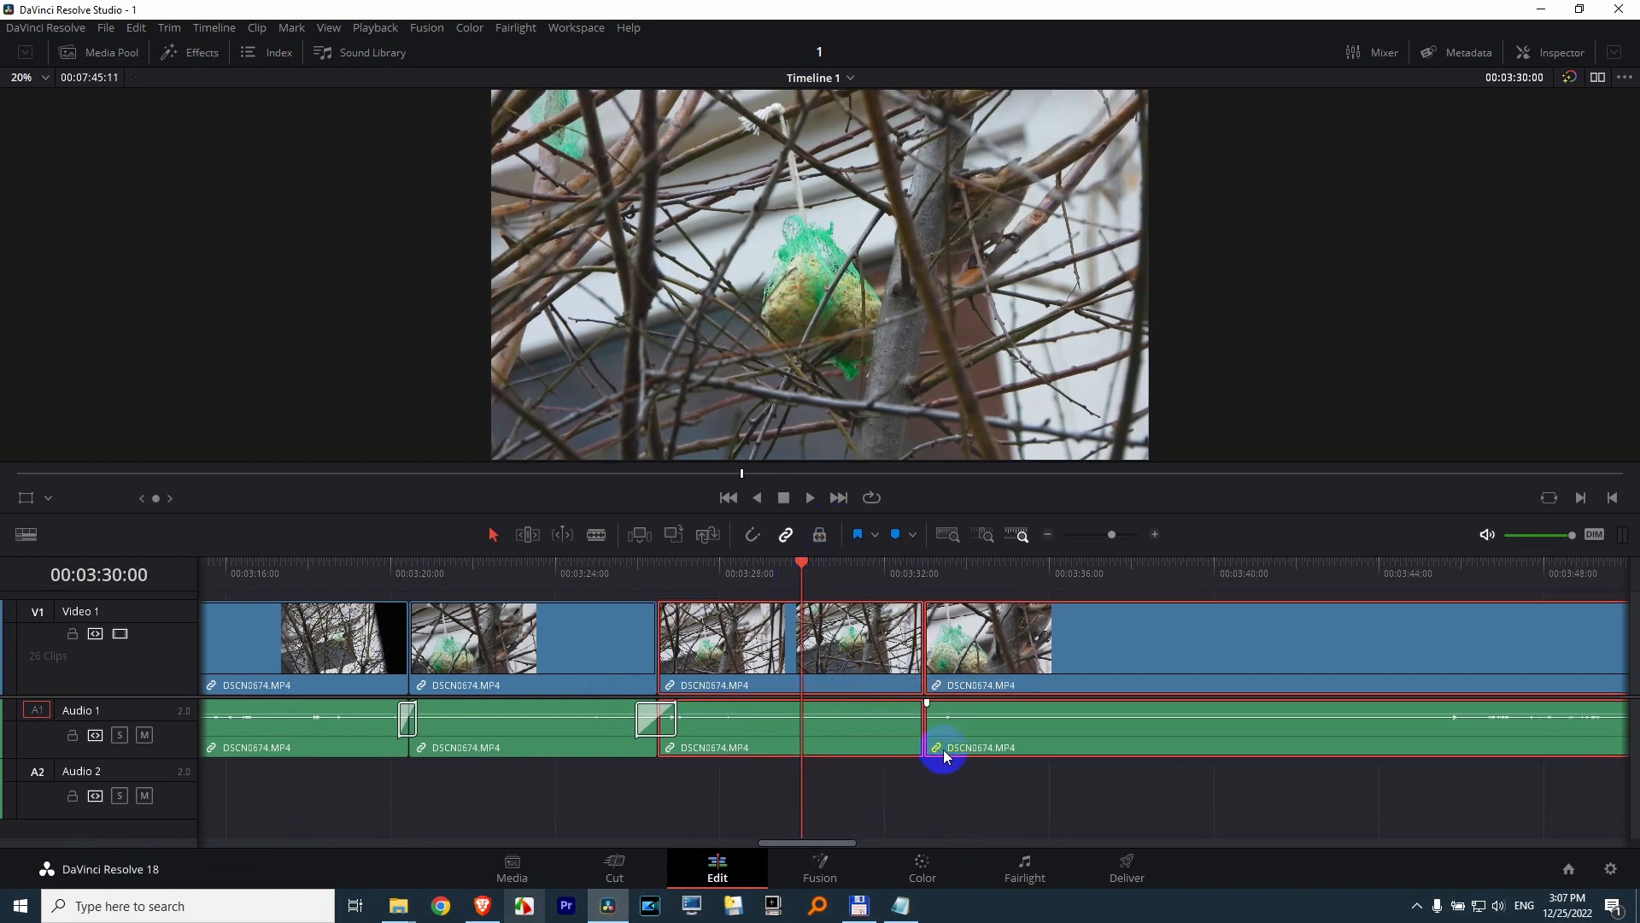
key("shift+t")
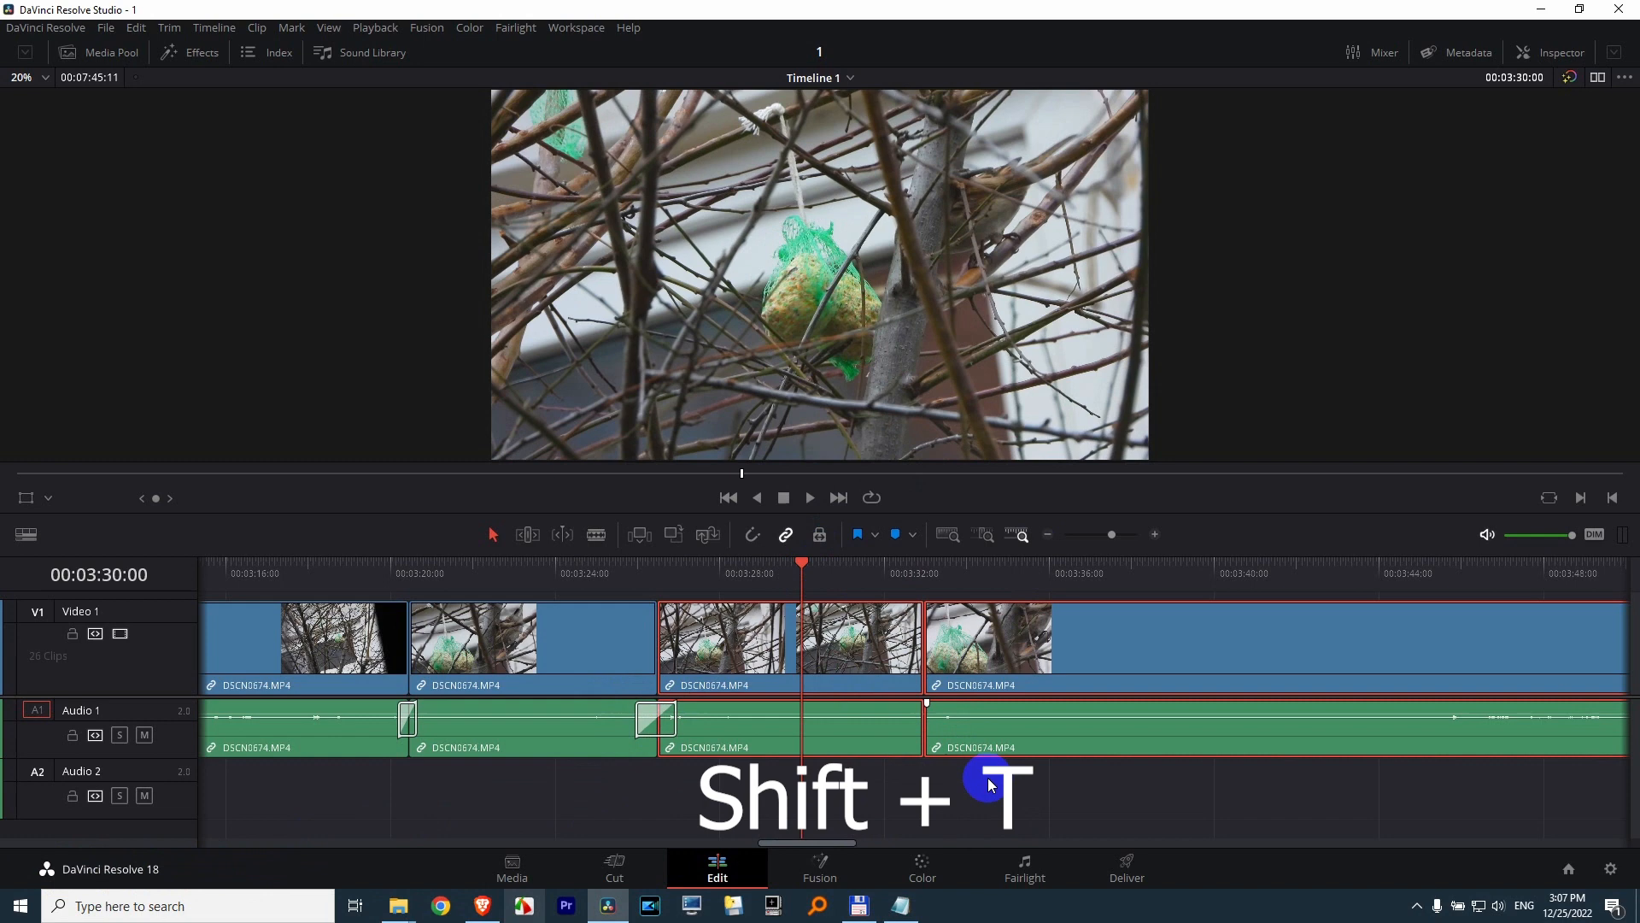
key("shift+t")
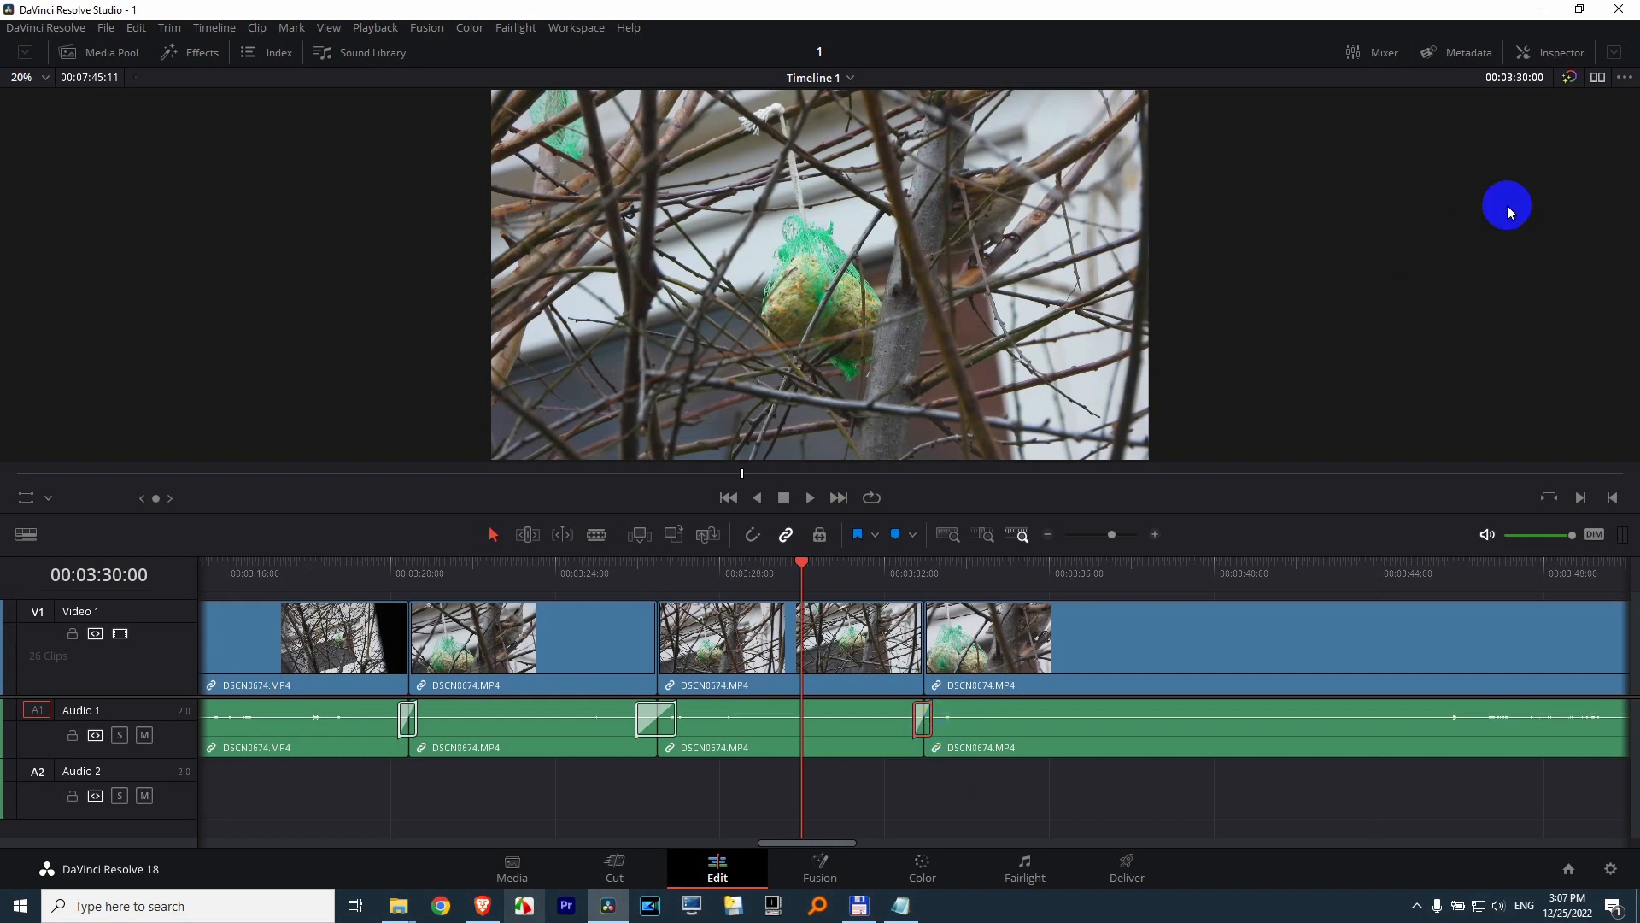
Switch the 03:32 crossfade to Cross Fade +3 dB, then remove it and reselect the cut.
left_click(1561, 52)
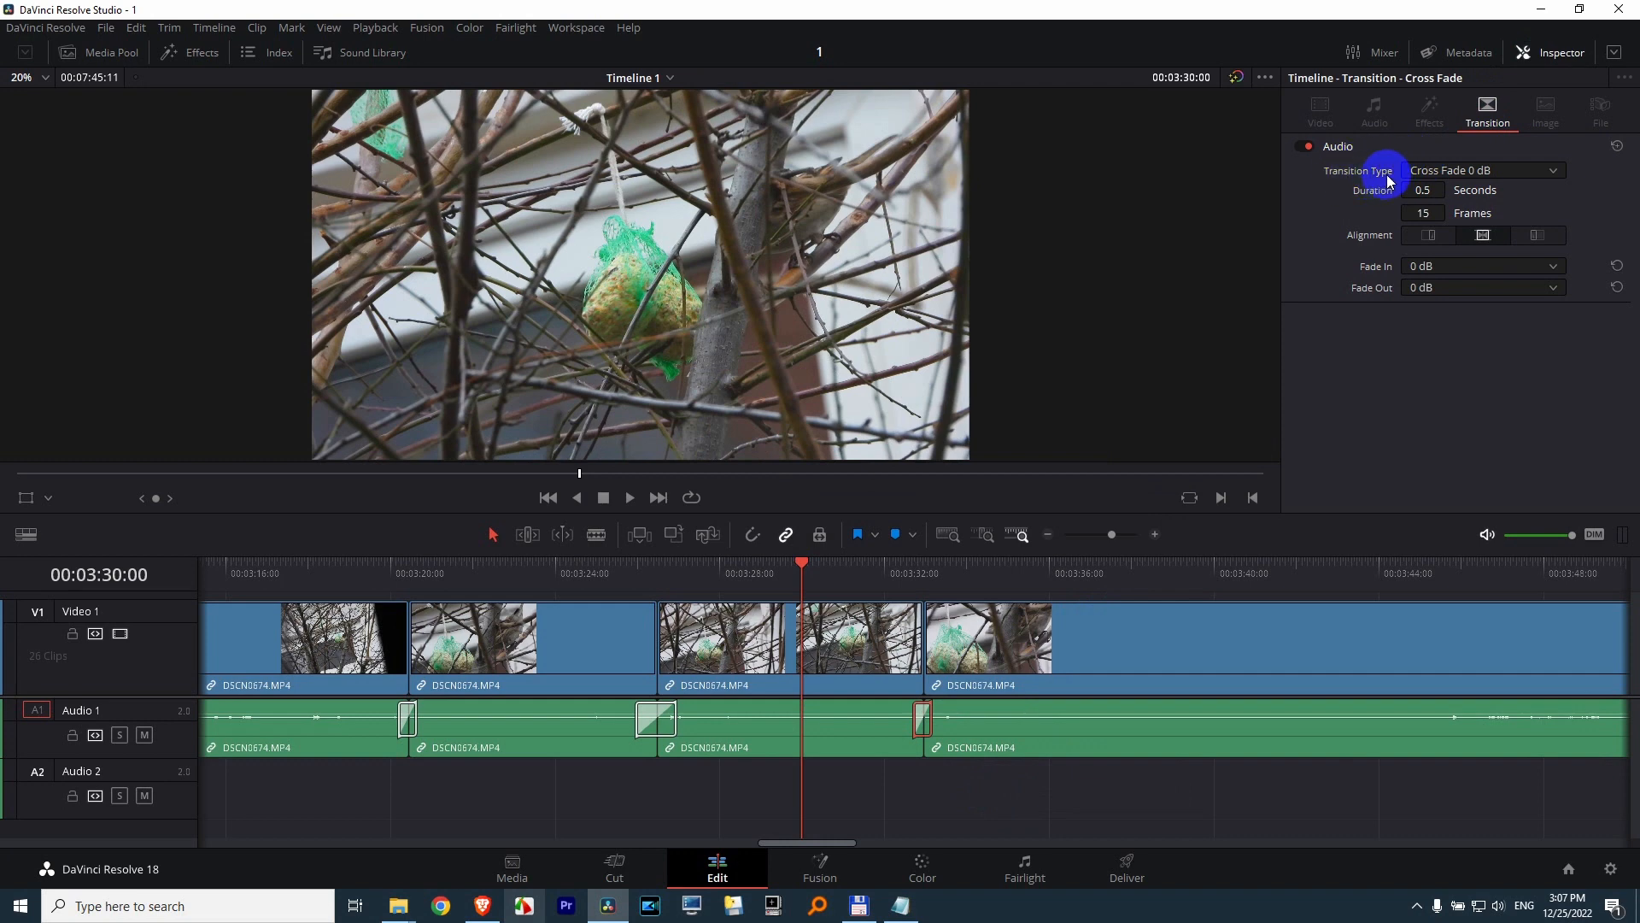
mouse_move(1472, 174)
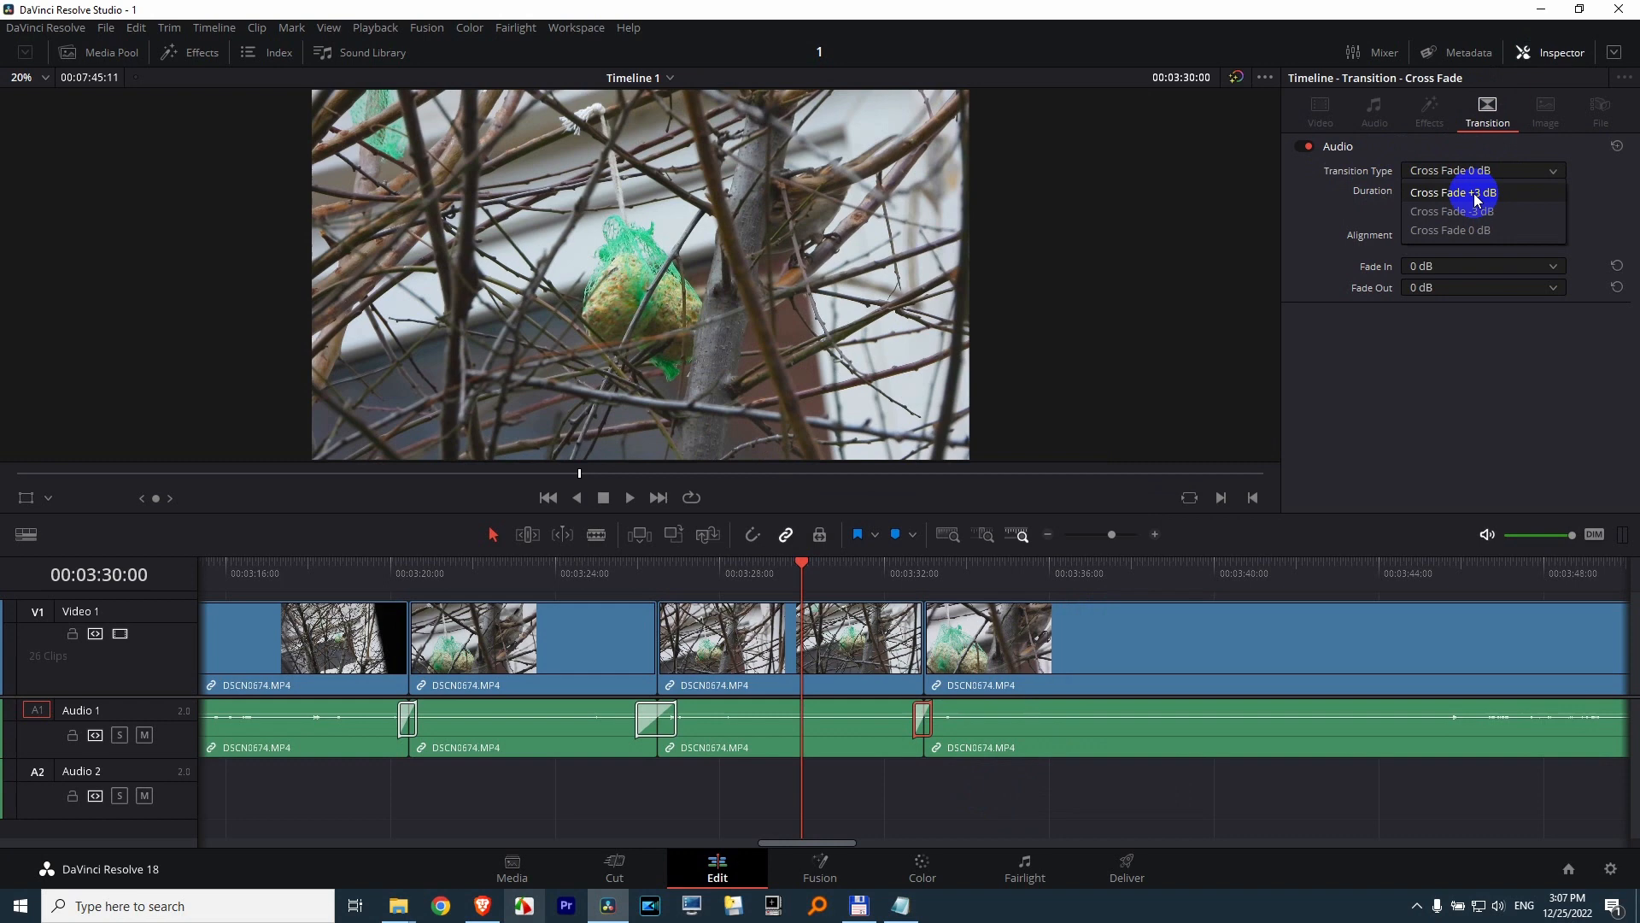
left_click(1454, 192)
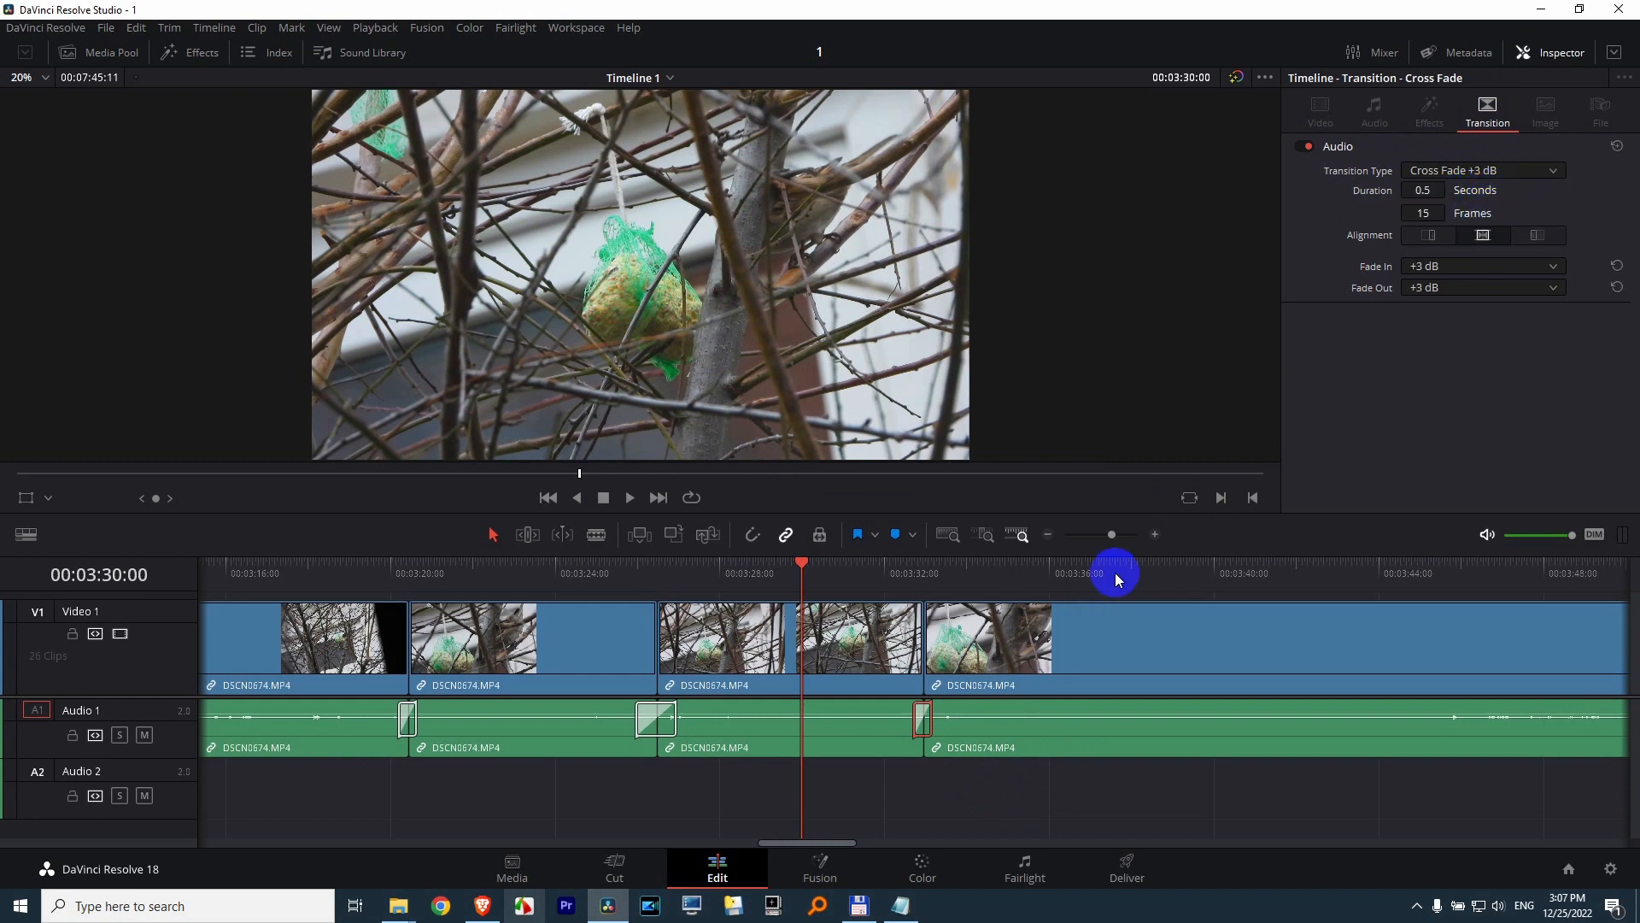
left_click(925, 718)
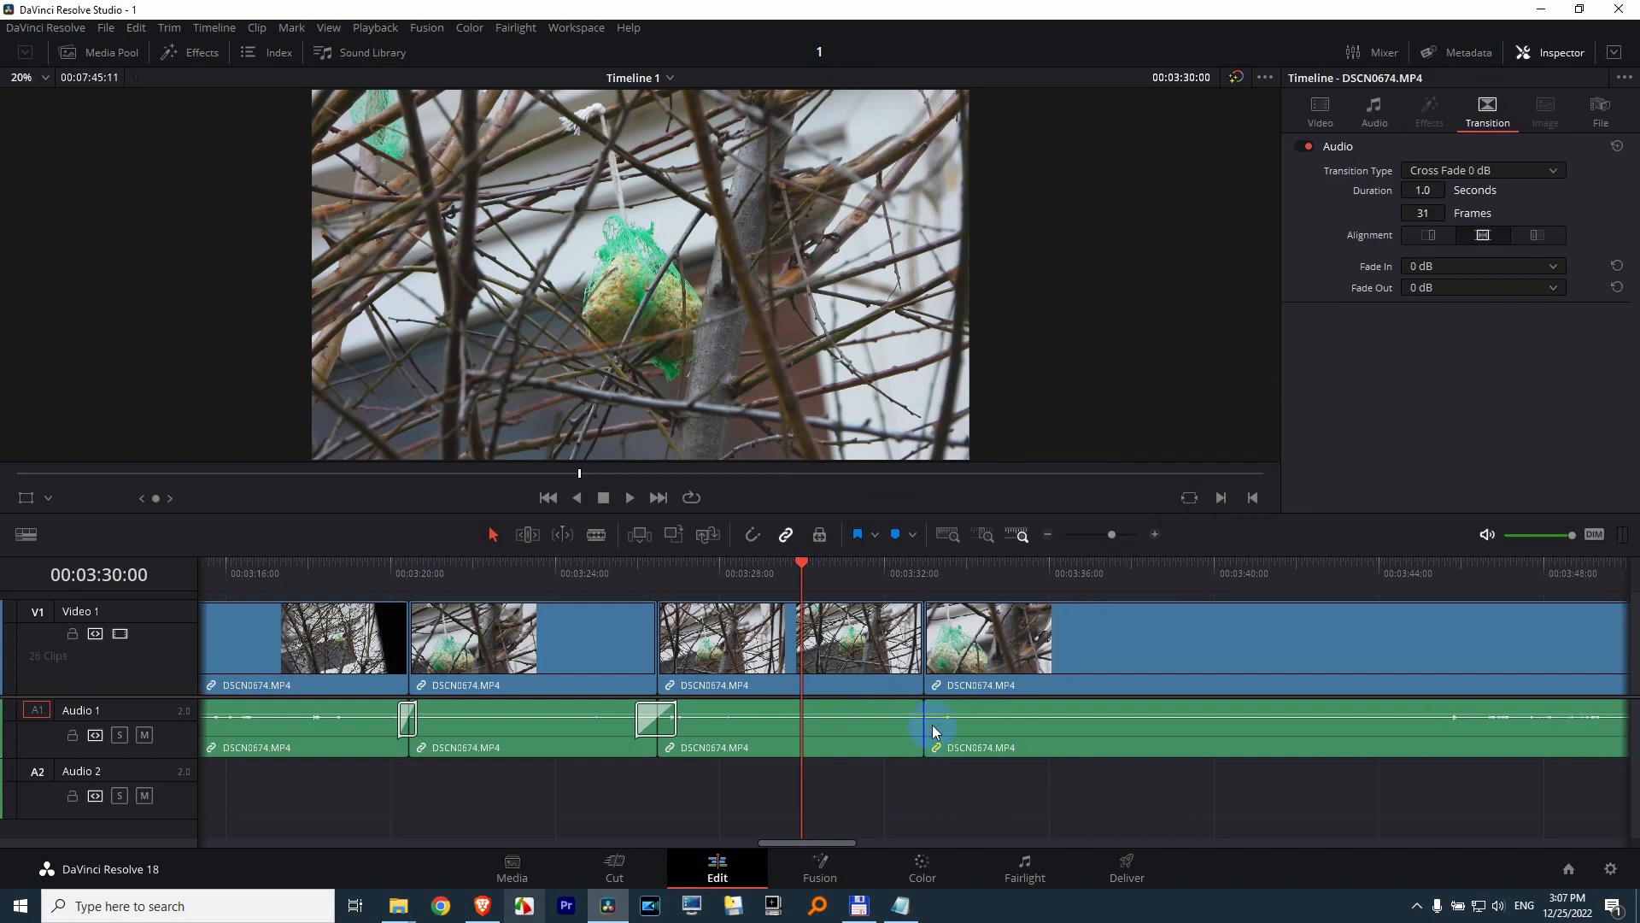
left_click(892, 729)
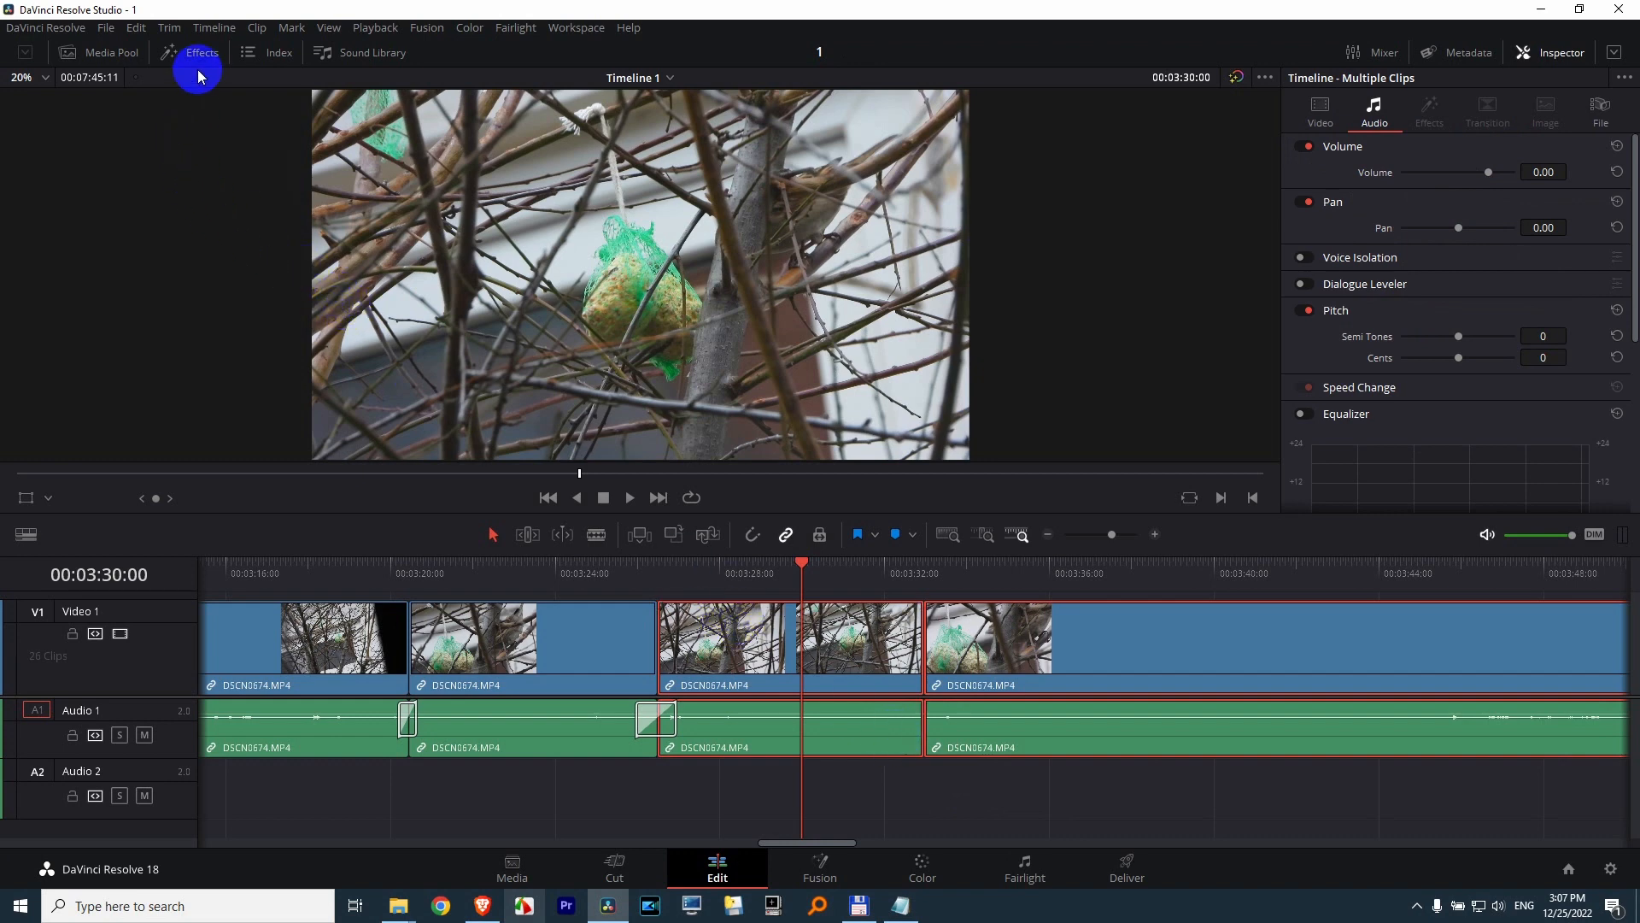
Make Cross Fade +3 dB the standard audio transition and inspect it at the 03:32 cut.
left_click(200, 52)
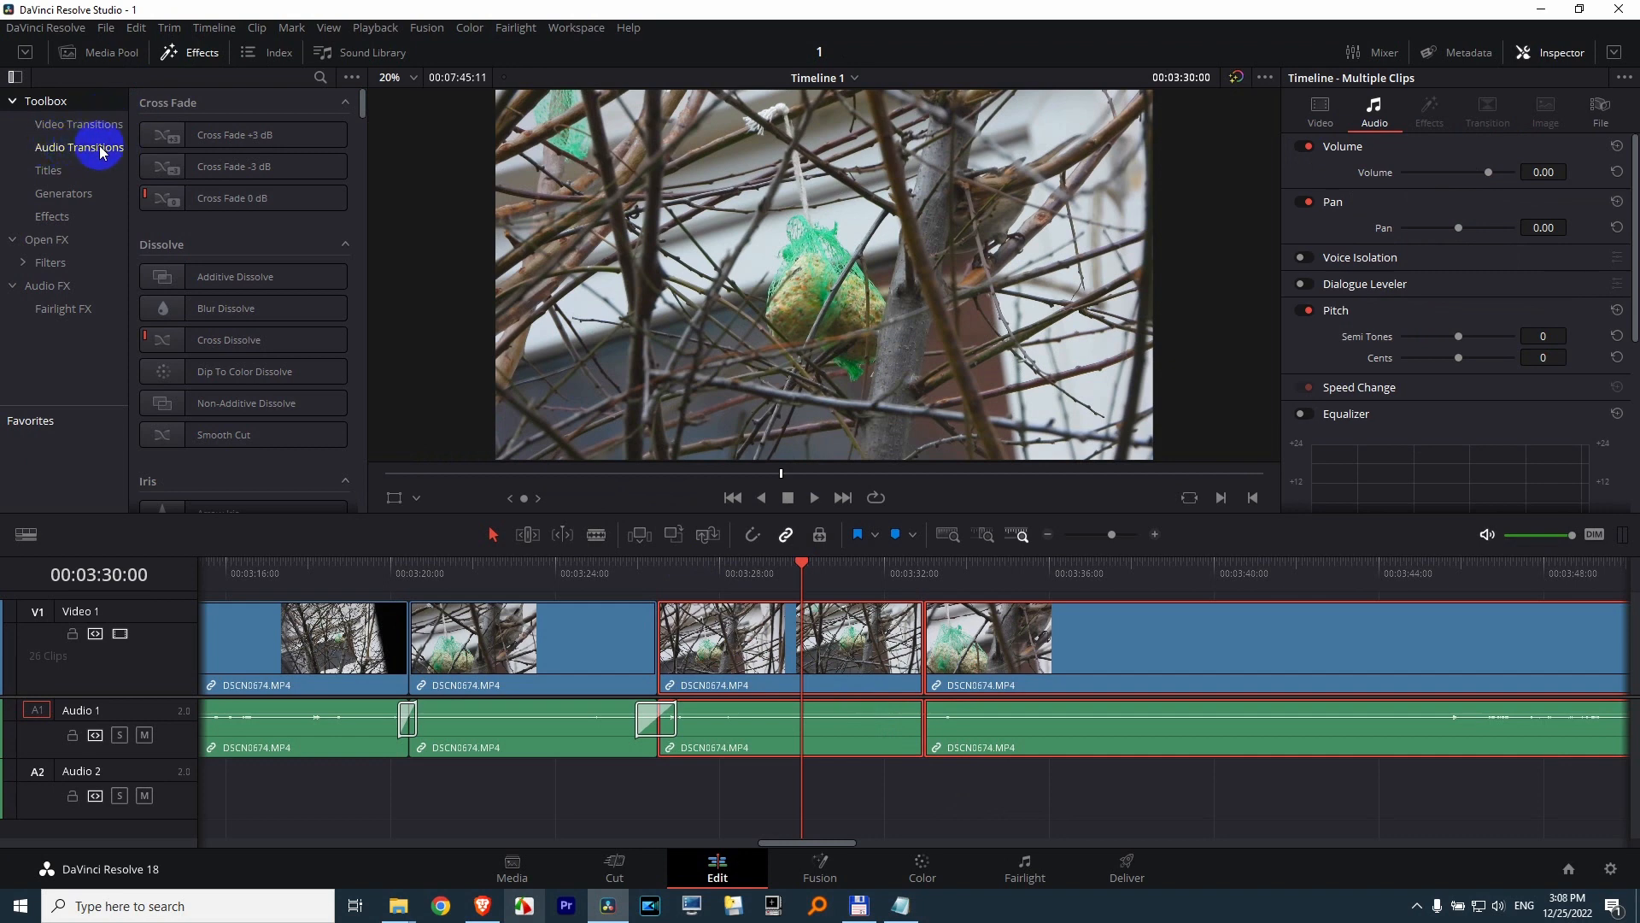
left_click(243, 198)
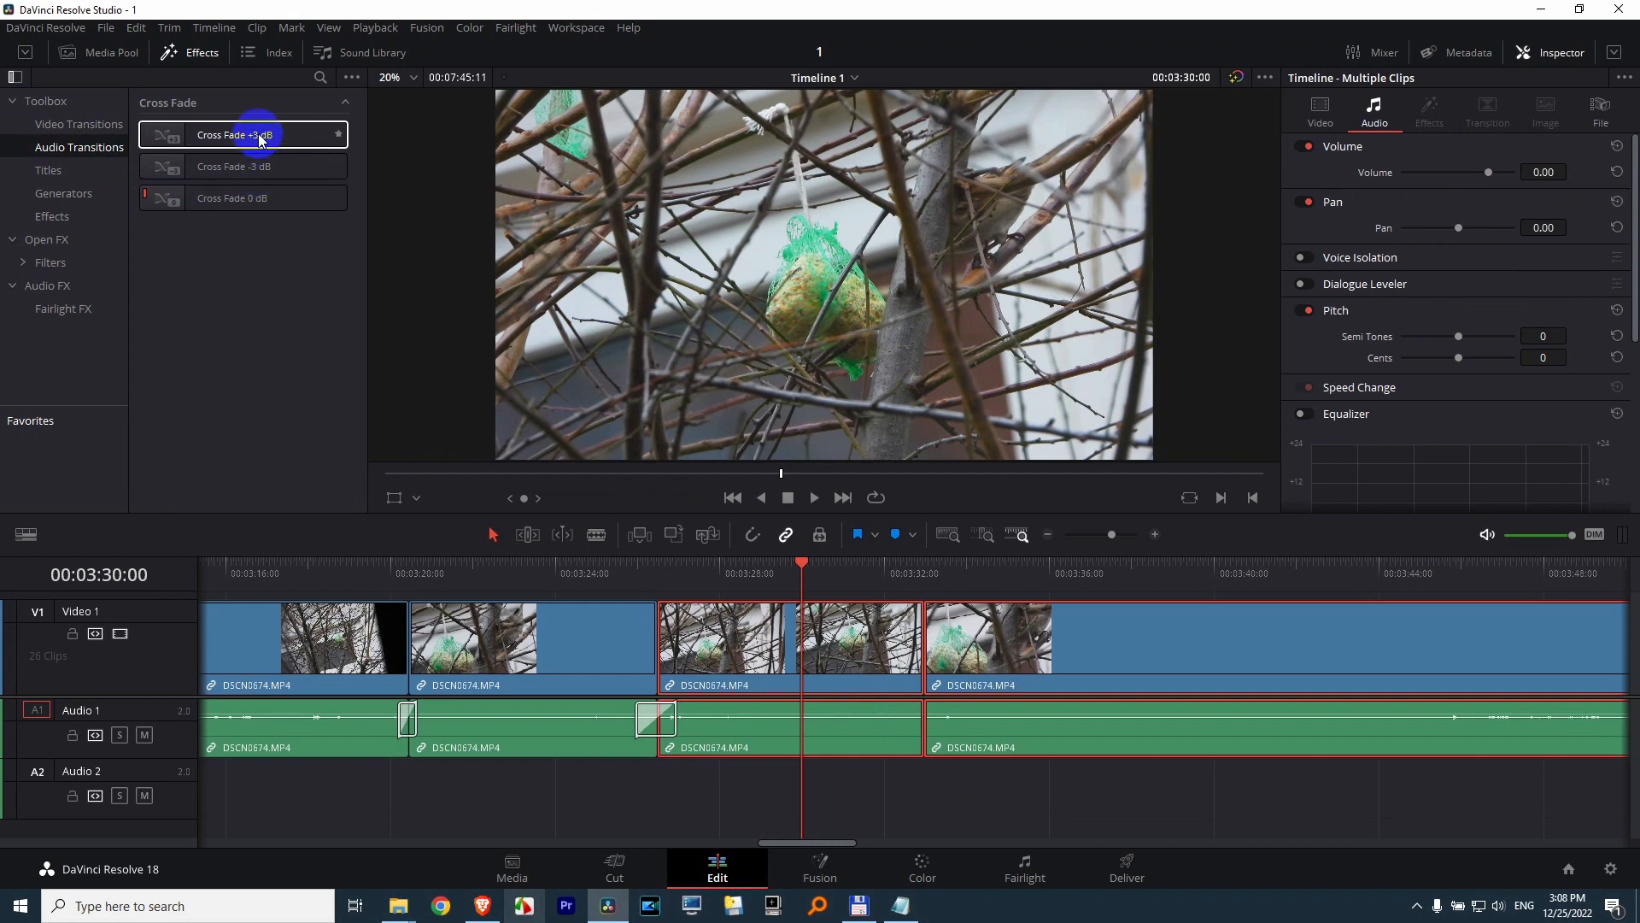
right_click(241, 134)
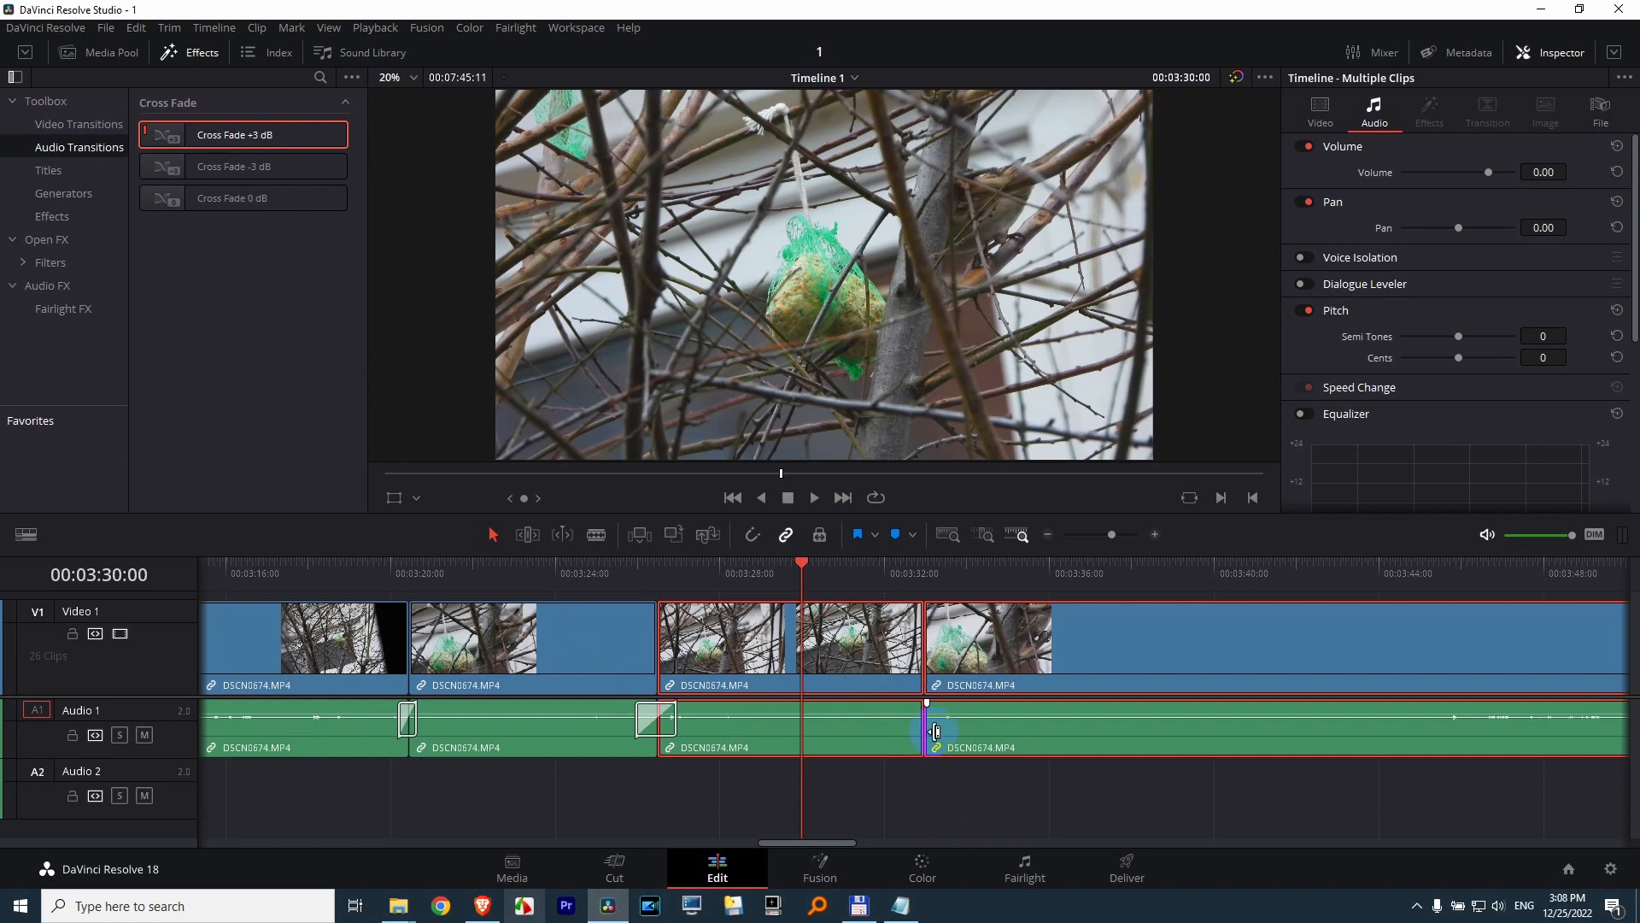
left_click(926, 722)
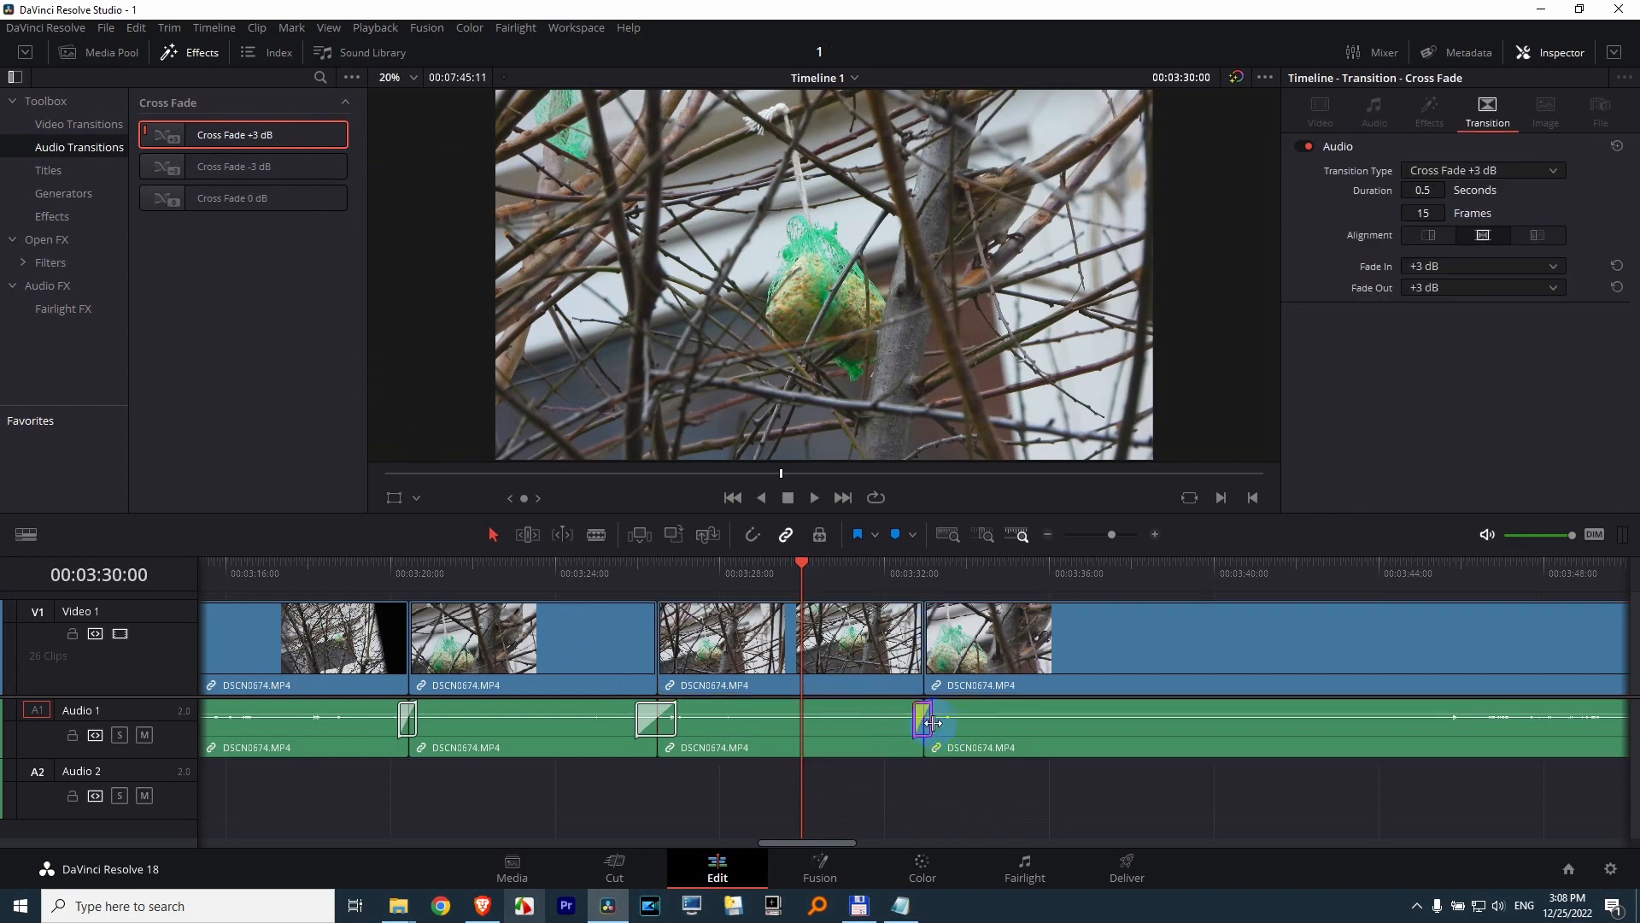